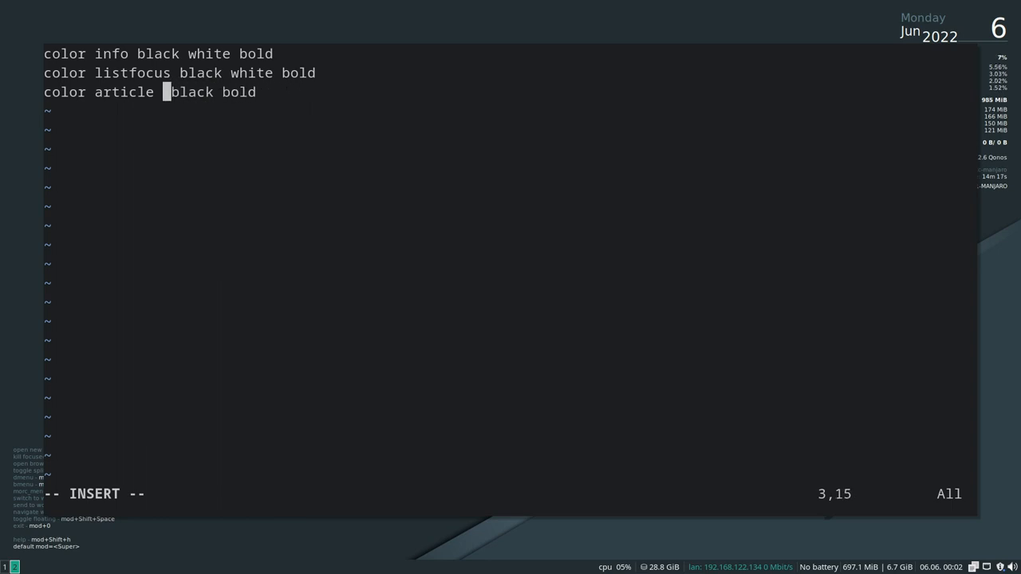
- Type 'blue' so the line reads 'color article blue black bold'
type("blu")
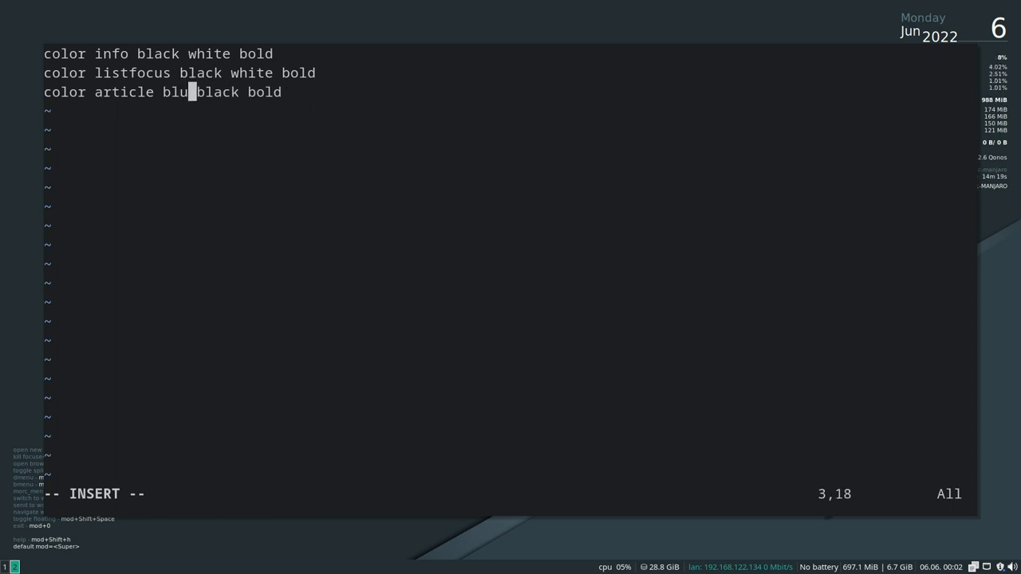
type("e")
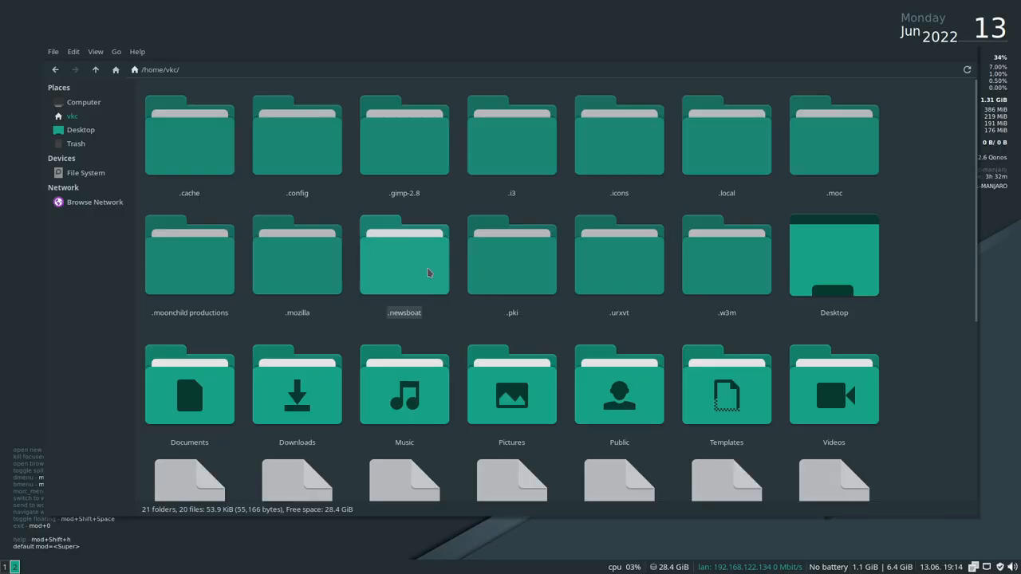
- Open the hidden .newsboat folder, then launch the Extra Secret Blog article's video in mpv
double_click(404, 255)
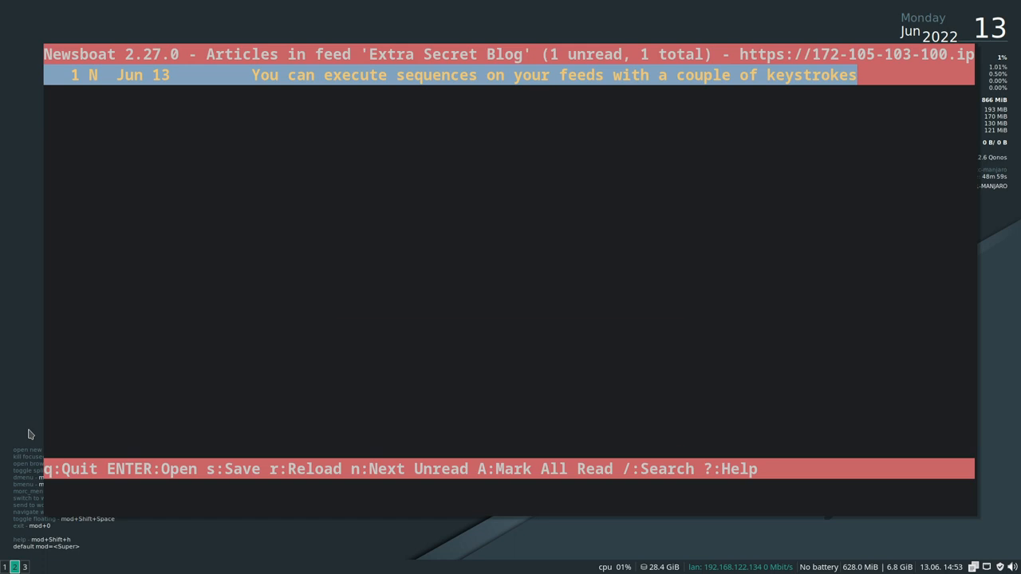
key("Return")
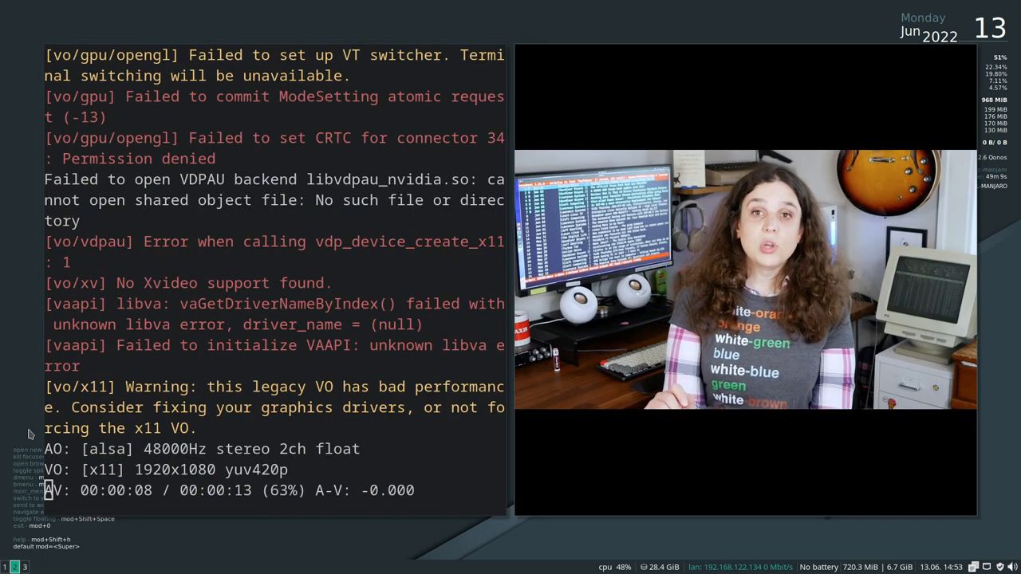